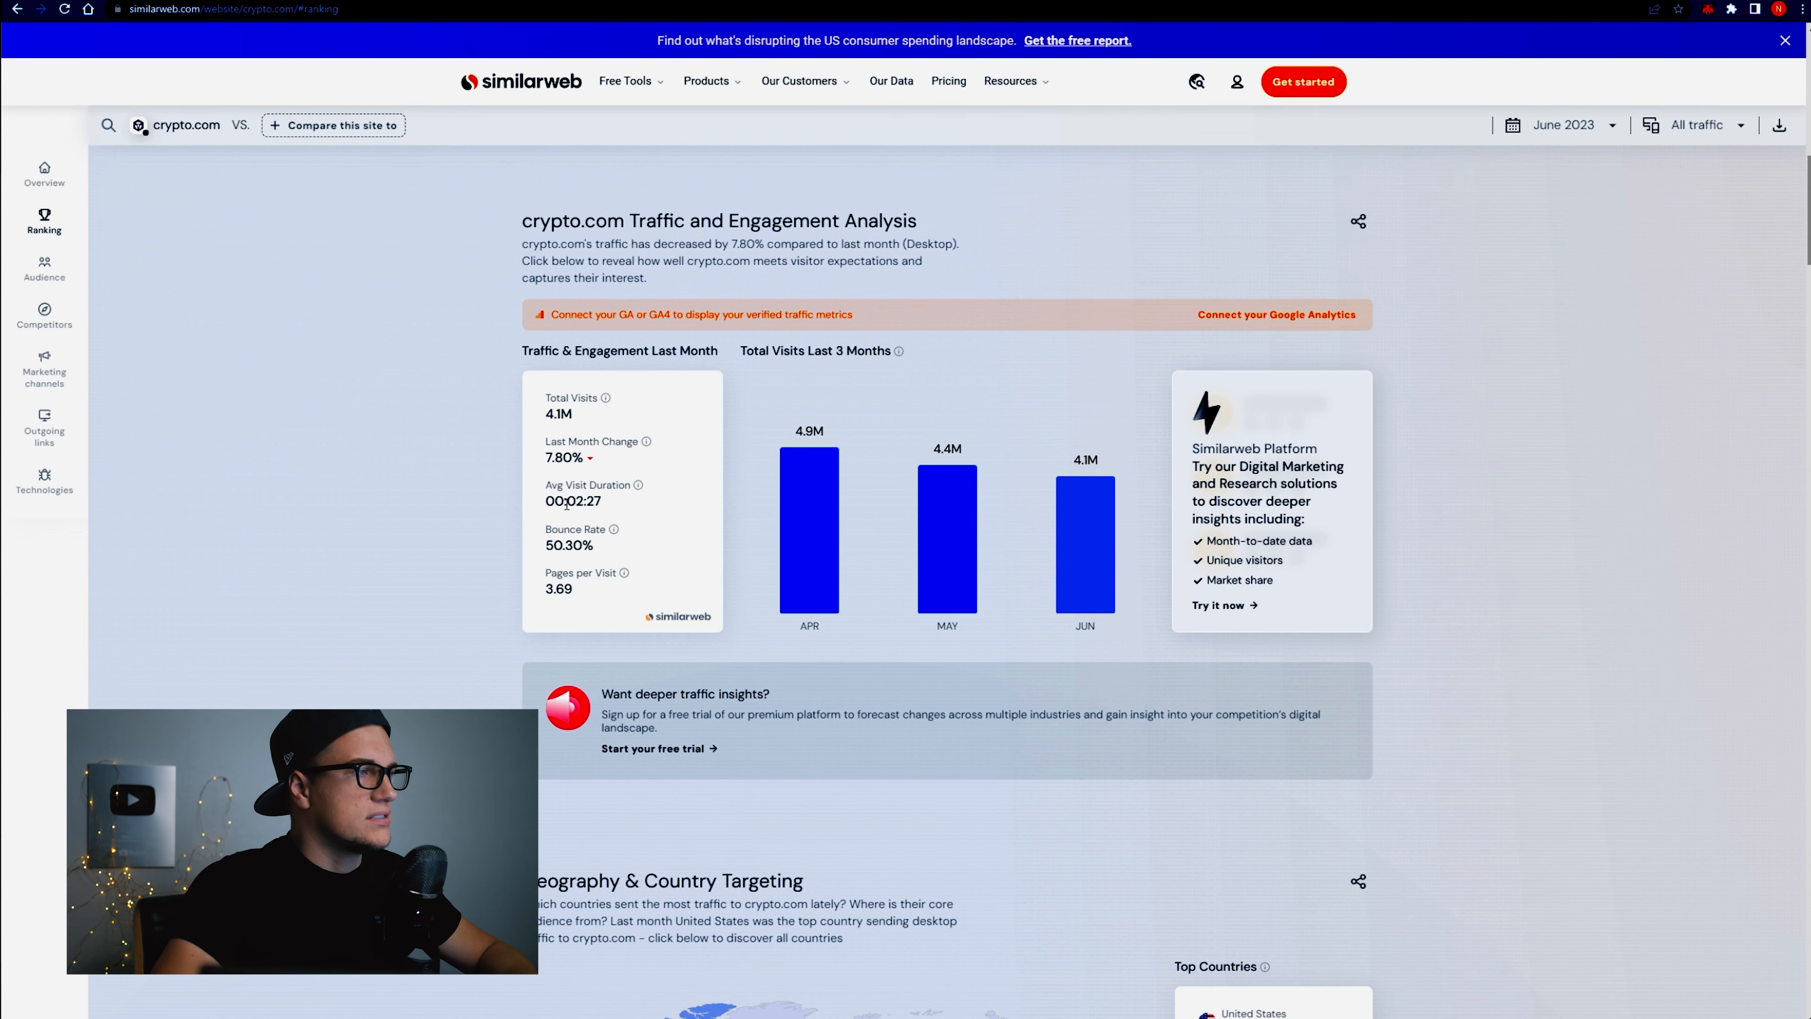
{"action": "mouse_move", "coordinate": [567, 505]}
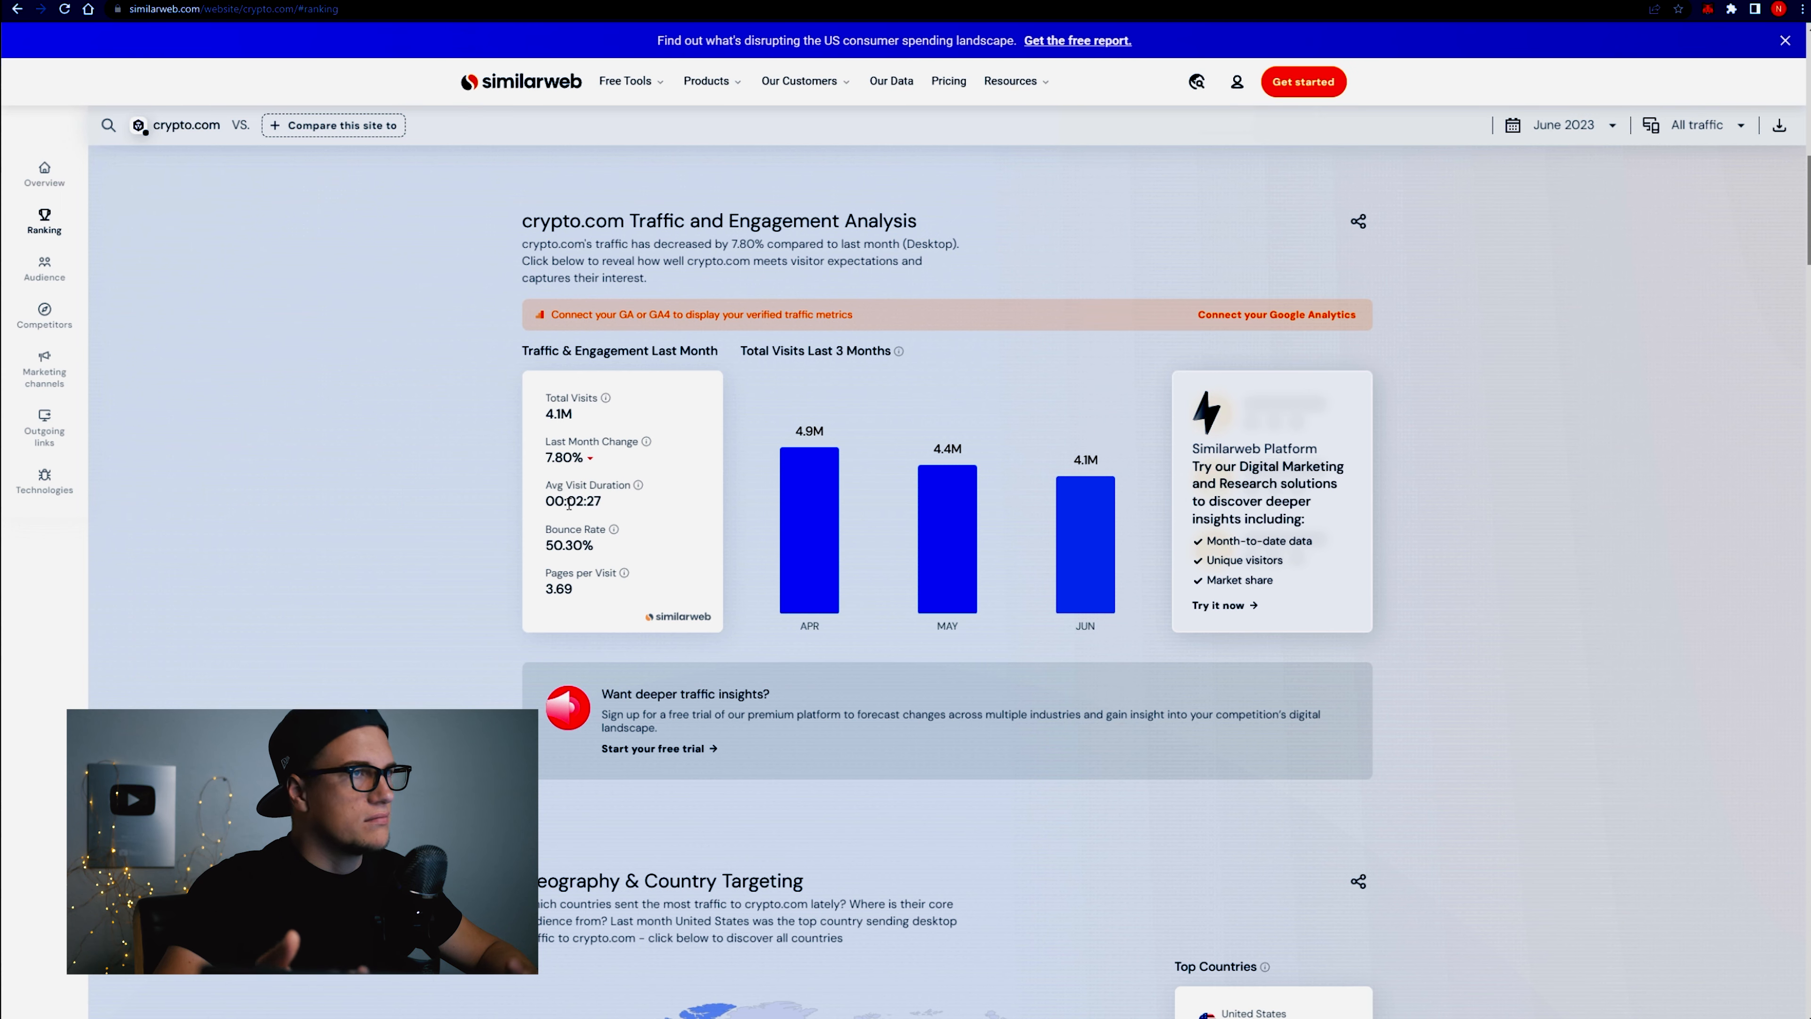